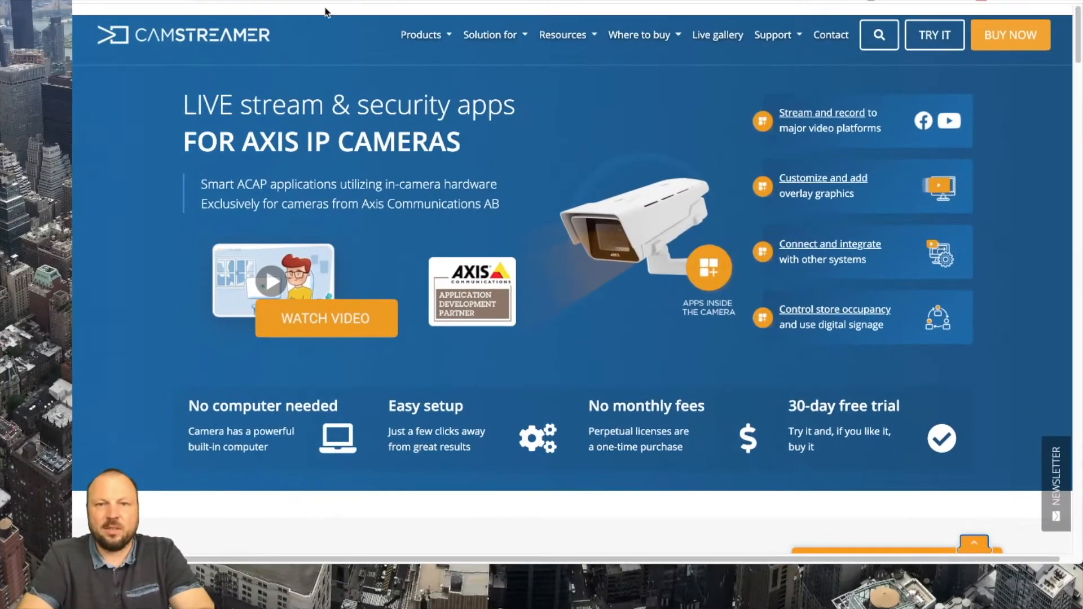
scroll(down, 3)
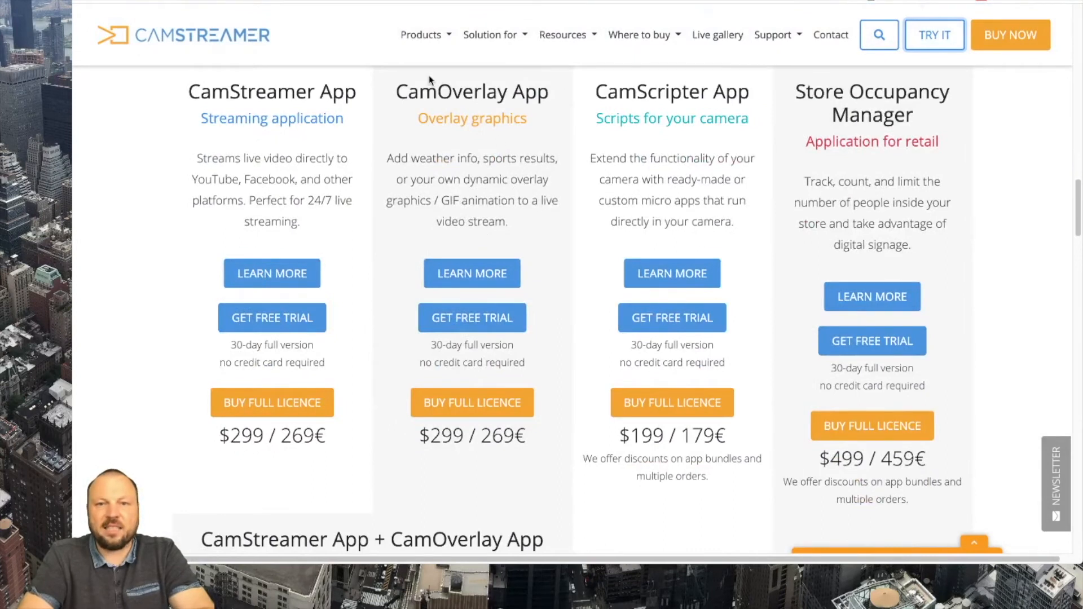
mouse_move(471, 317)
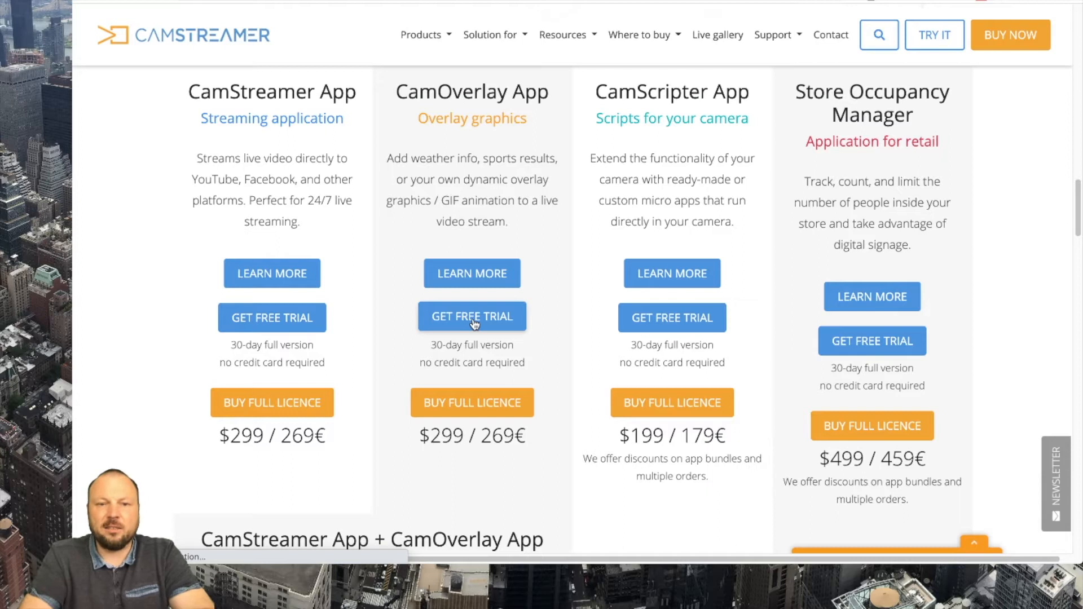
click(471, 316)
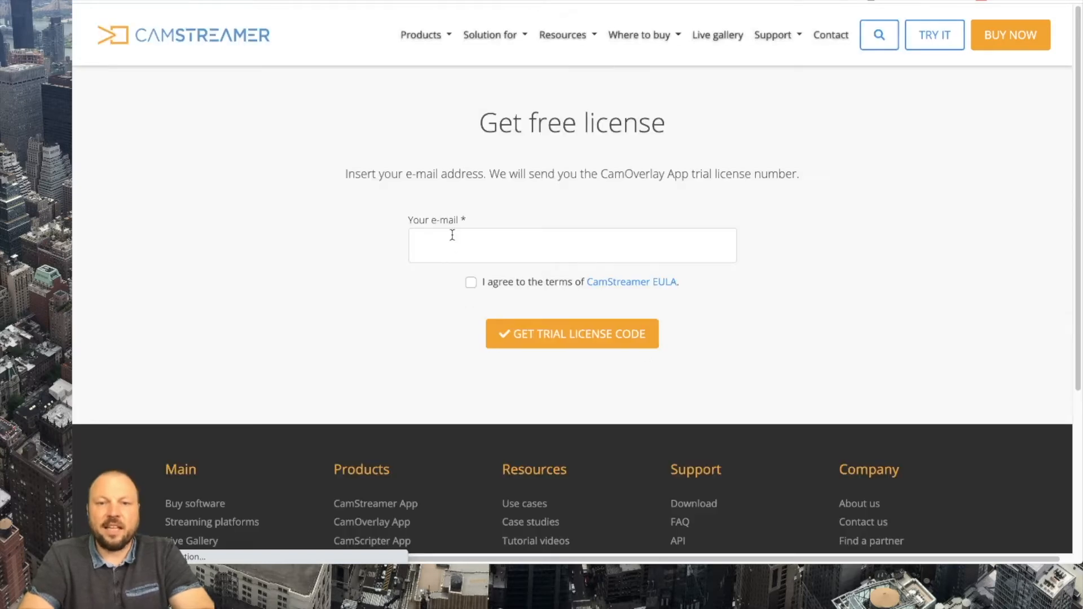
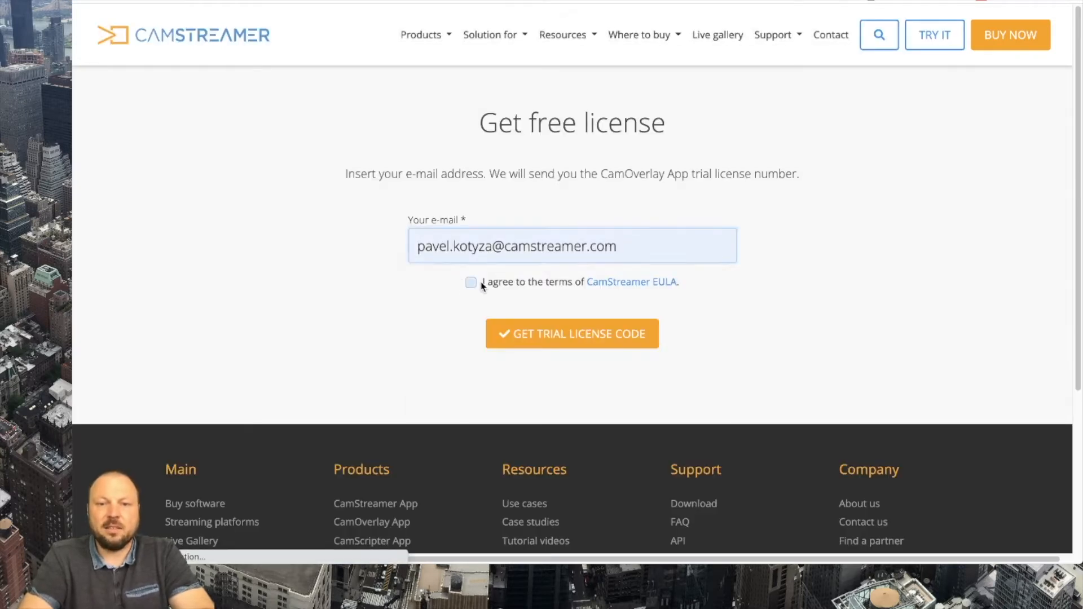
click(471, 282)
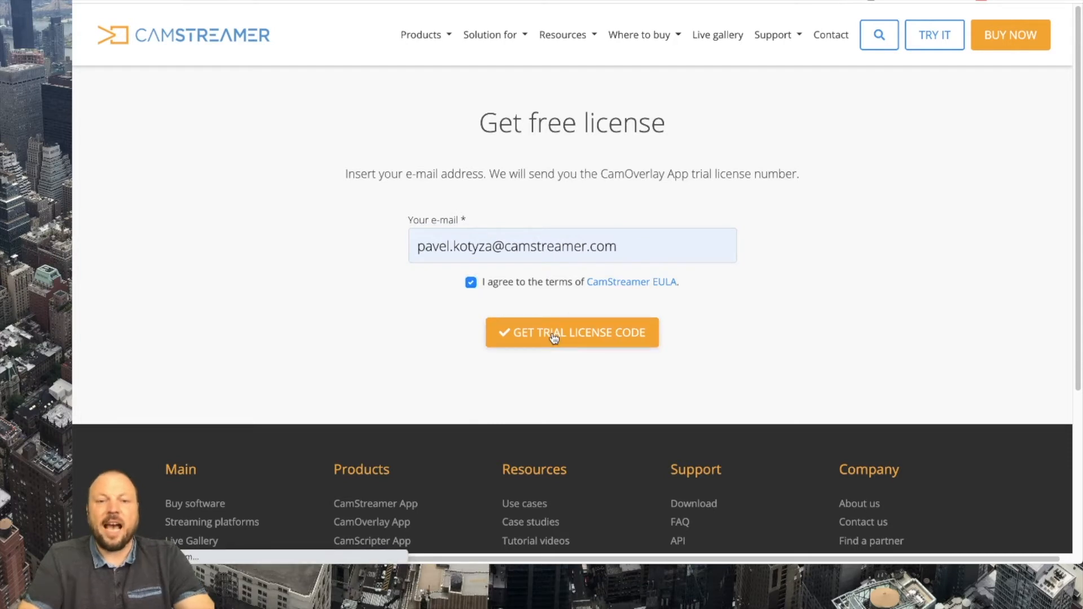
click(571, 332)
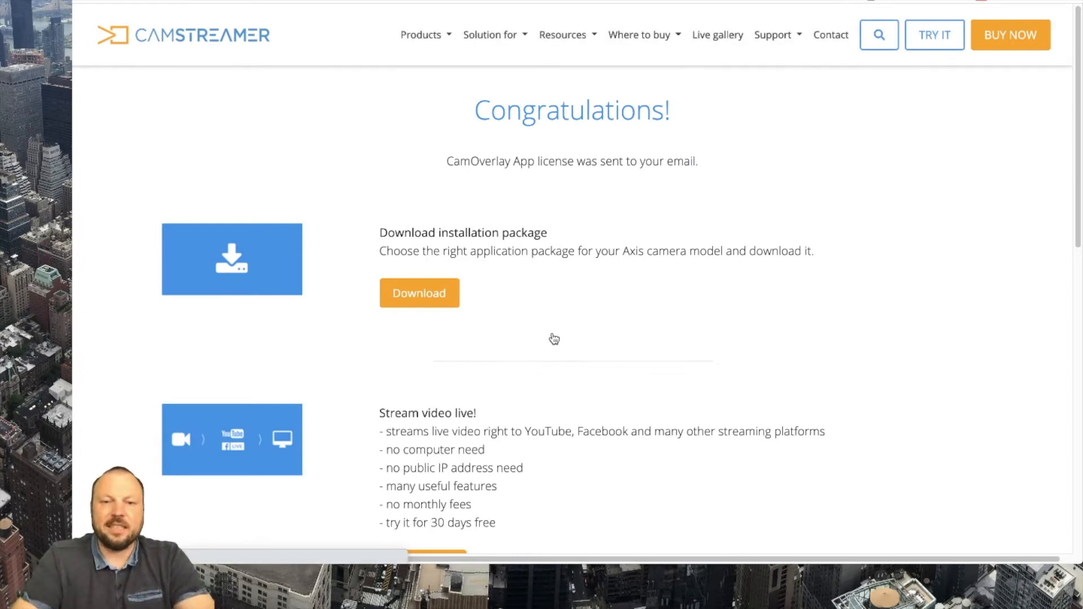
- Search packages for Q3515 and download CamOverlay App v1.16.9 for Q3515-LV, acknowledging the firmware notice
click(419, 291)
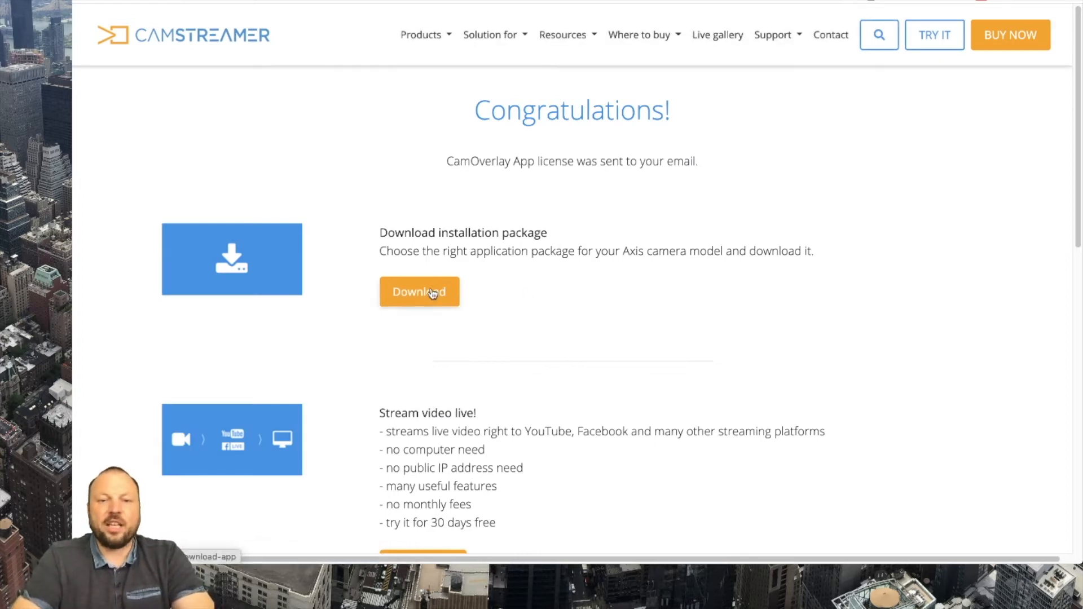
click(418, 291)
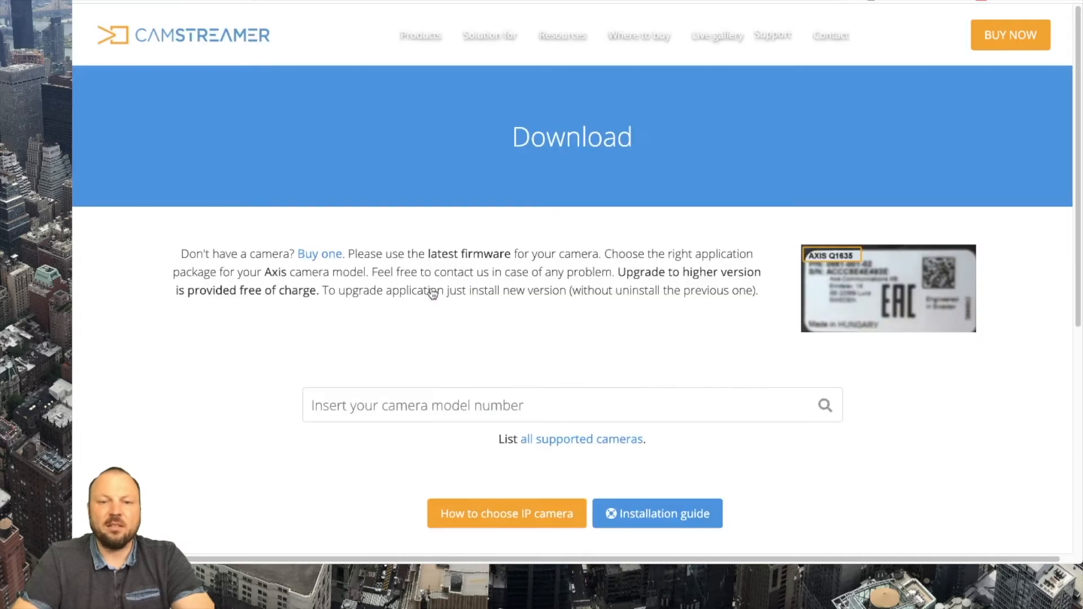
click(572, 405)
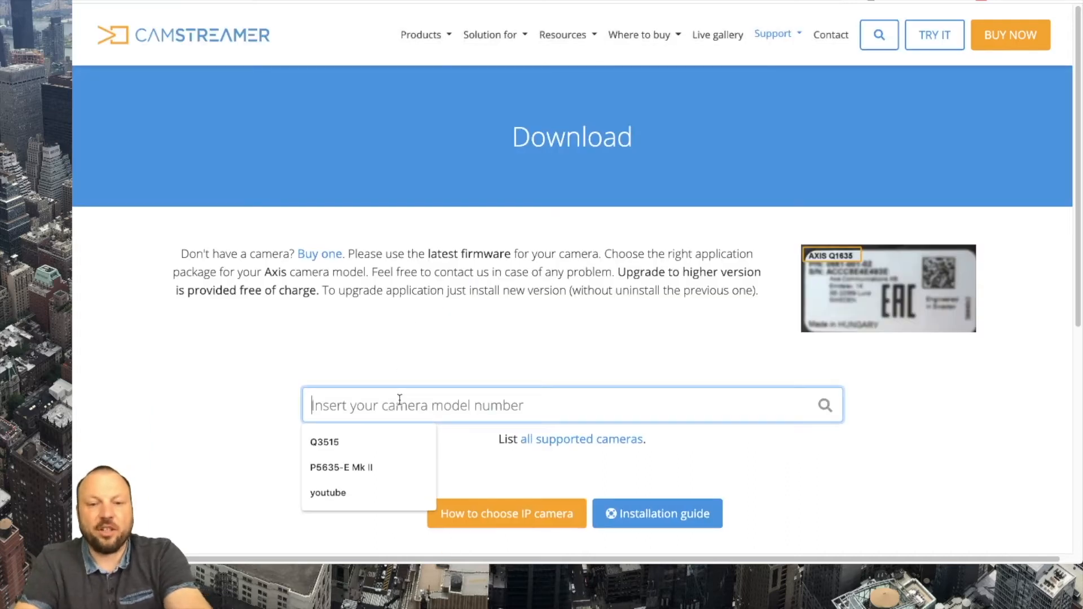
click(323, 442)
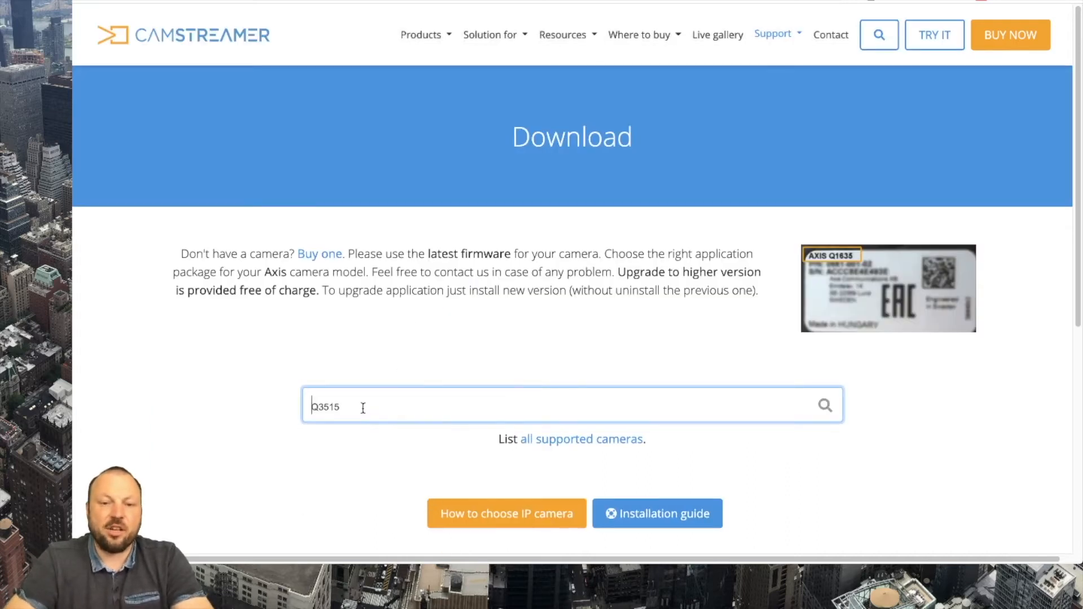
scroll(down, 3)
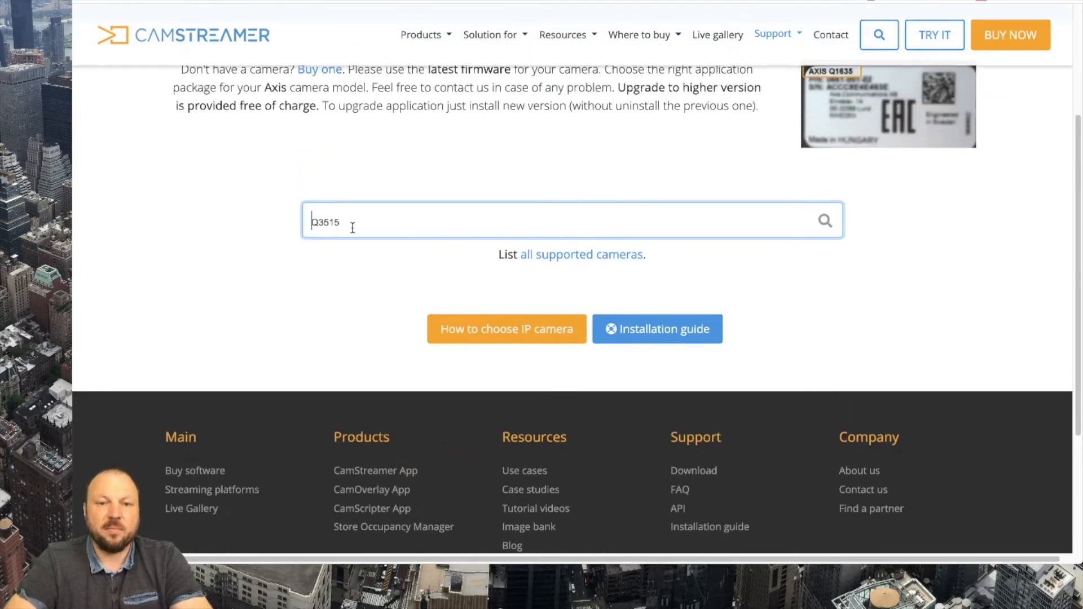
key(BackSpace)
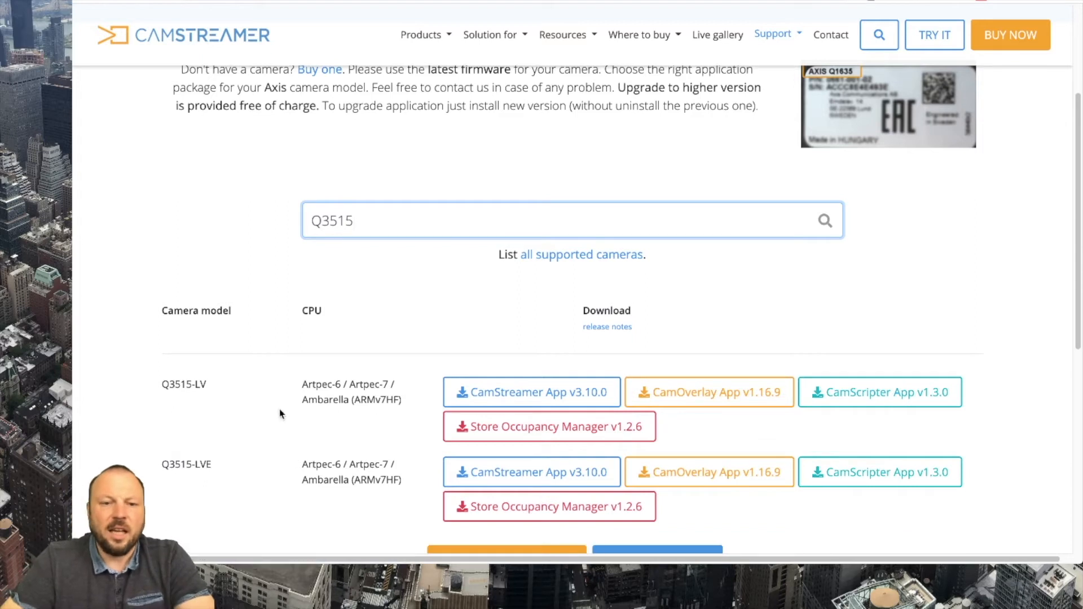
mouse_move(490, 351)
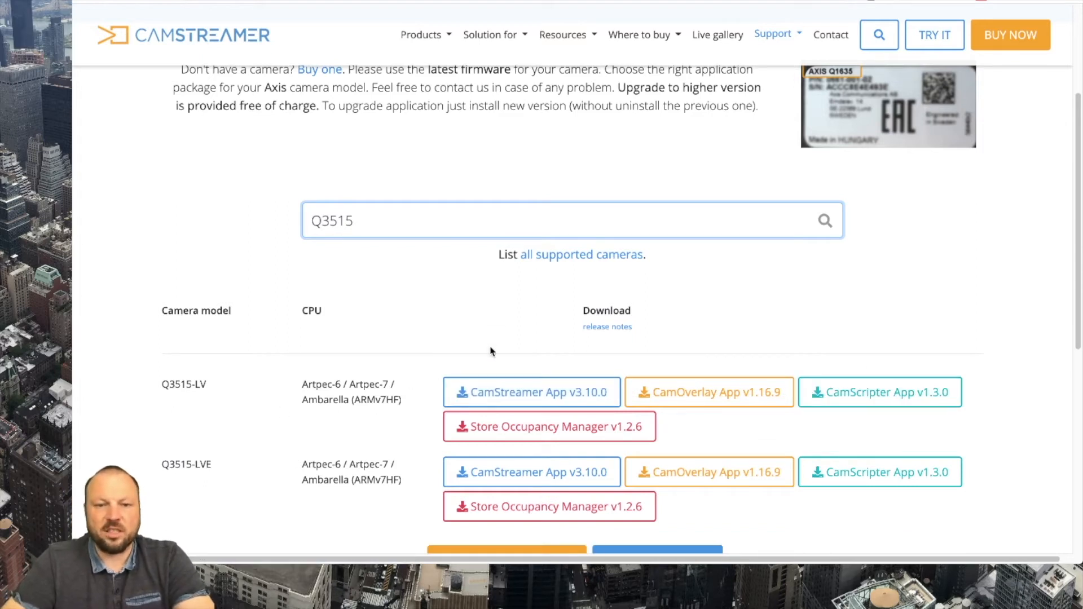
click(708, 392)
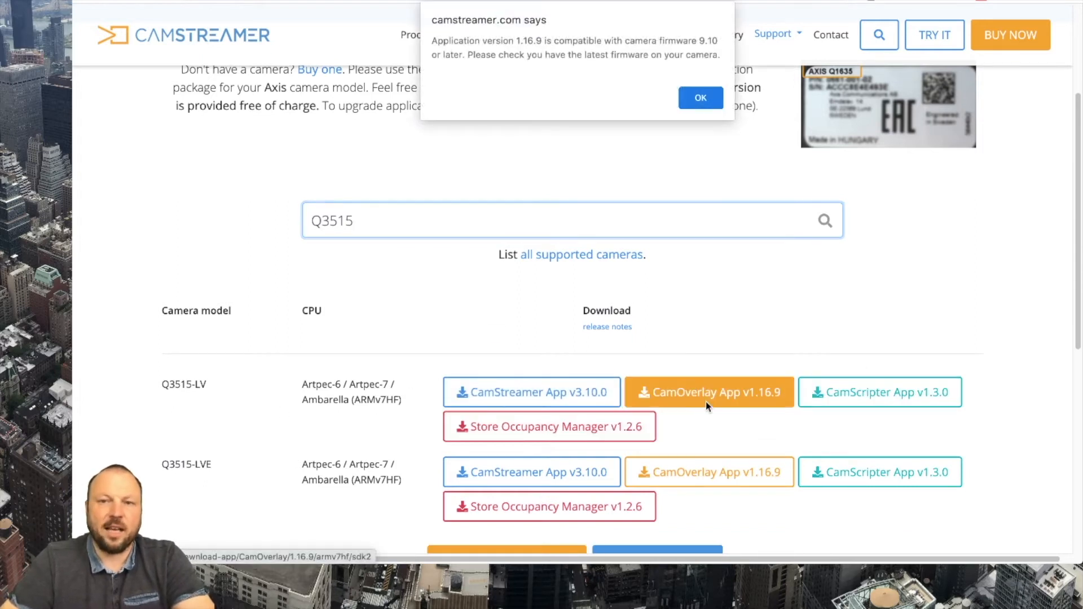
click(699, 97)
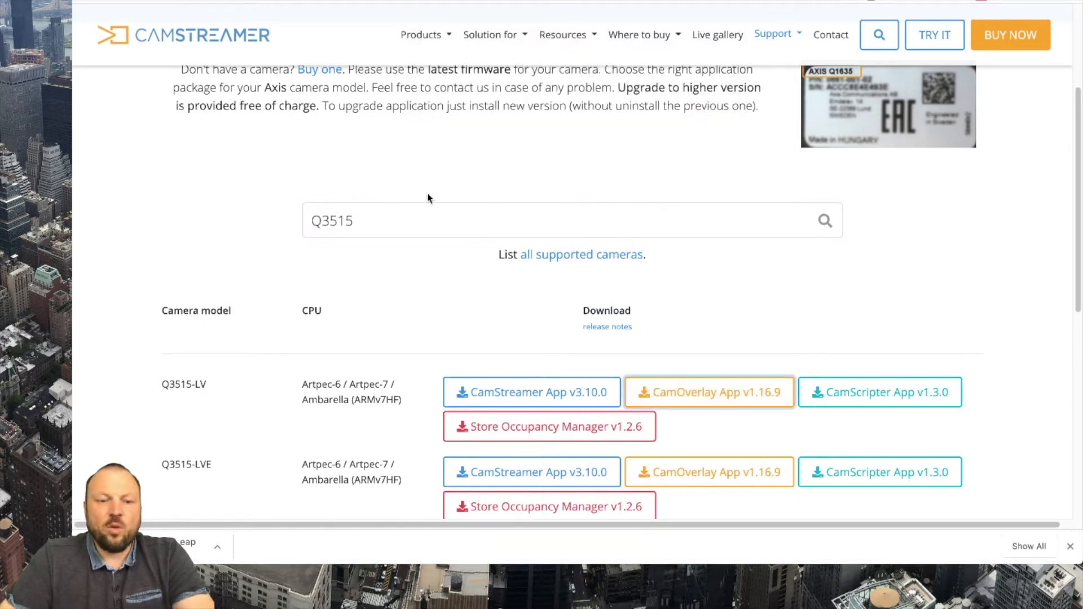
mouse_move(357, 31)
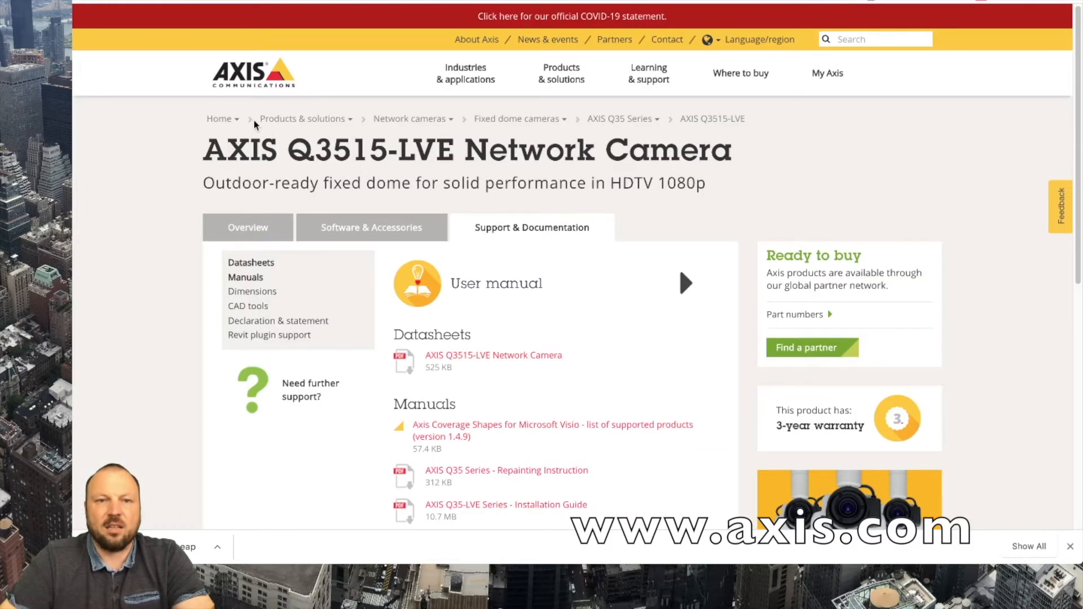
- Scroll through the AXIS Q3515-LVE Support & Documentation page before switching to the camera interface
scroll(down, 3)
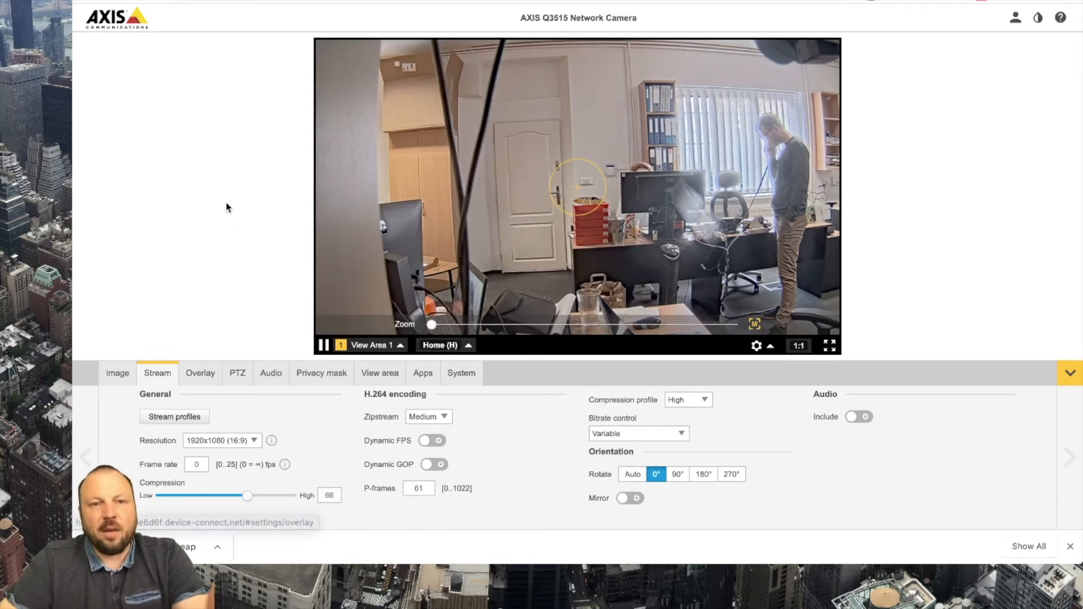
mouse_move(1071, 542)
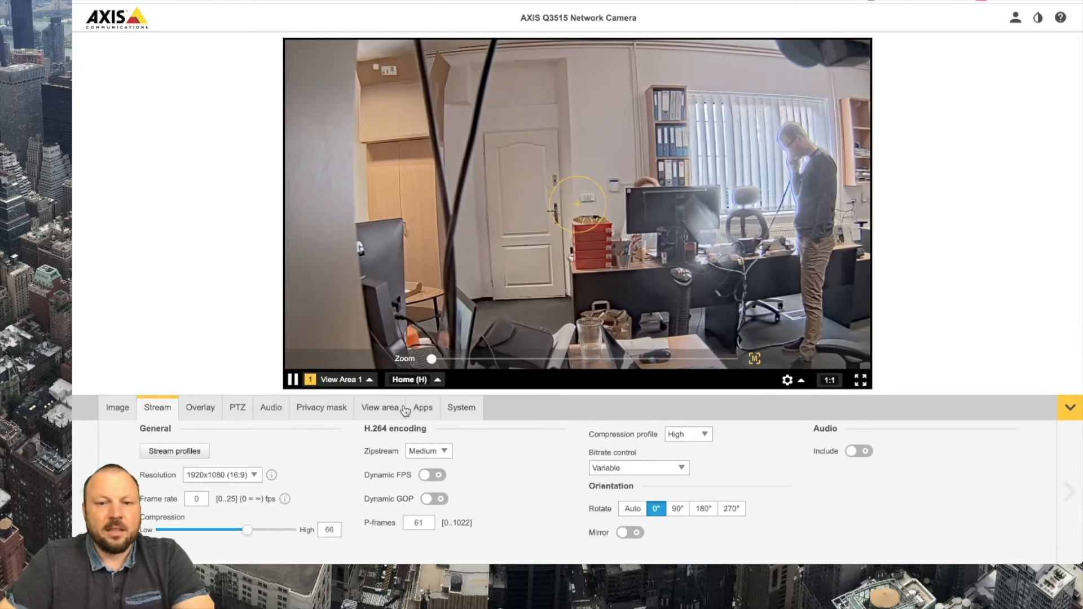
- Open the camera's Apps section and its Install an app or bundle dialog
click(422, 407)
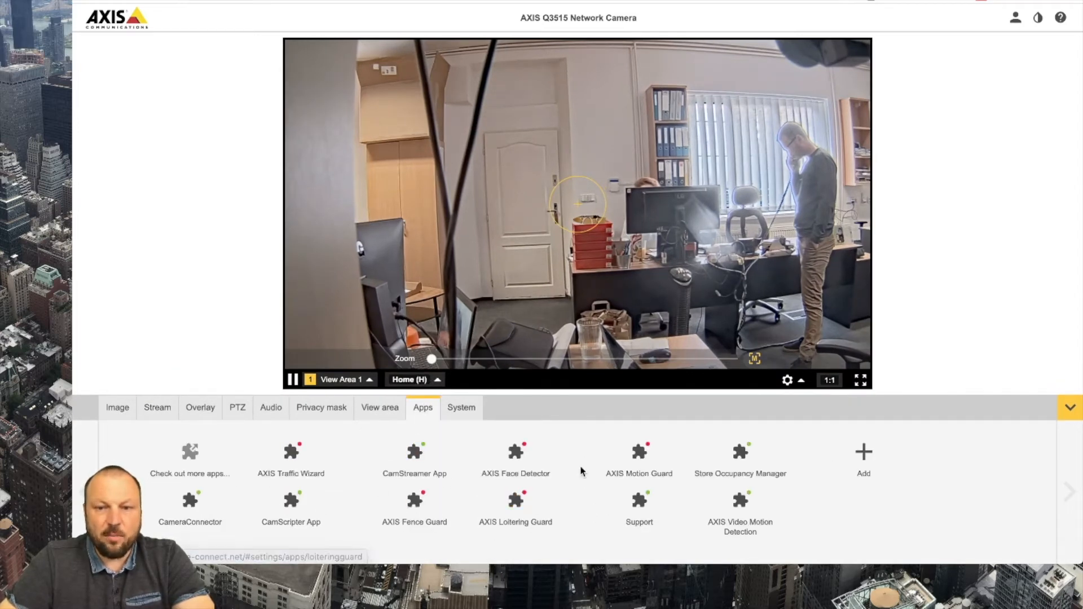
click(862, 453)
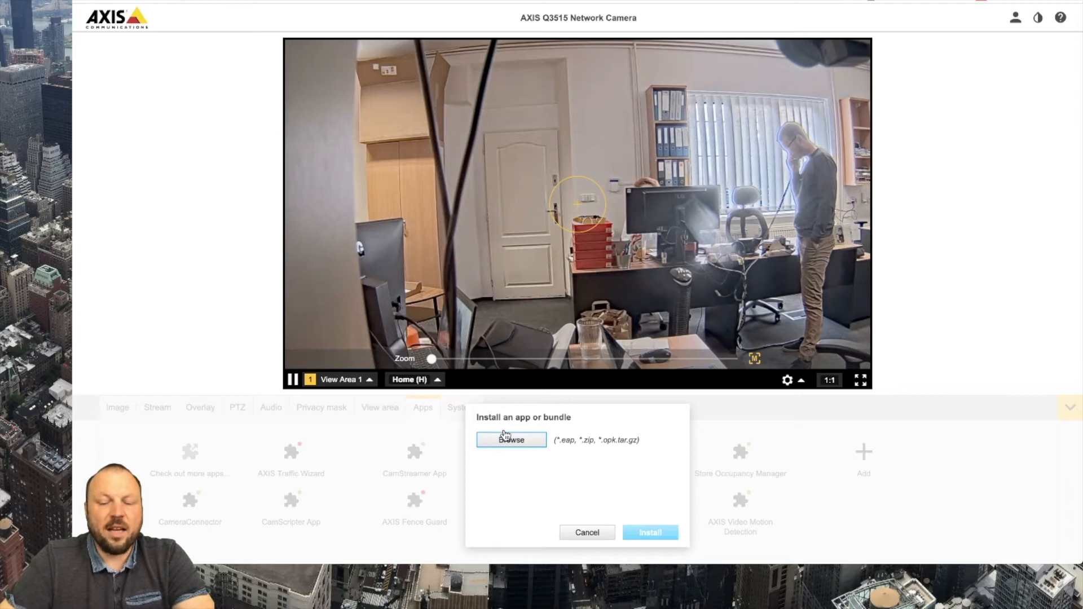
- Install CamOverlay_1.16.9_armv7hf_sdk2.eap from the Downloads folder onto the camera
click(511, 440)
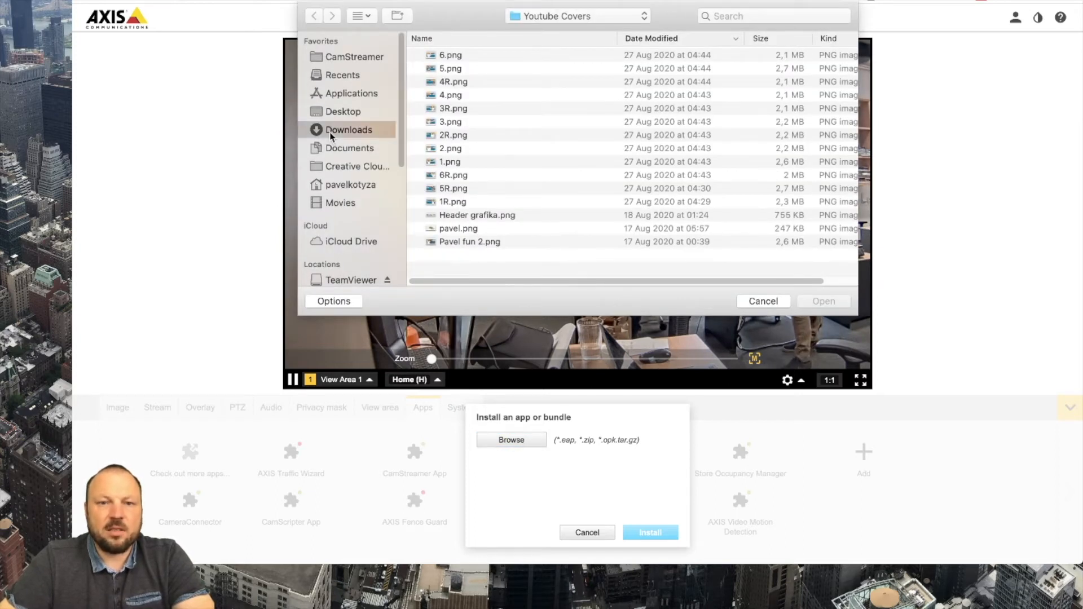
click(348, 129)
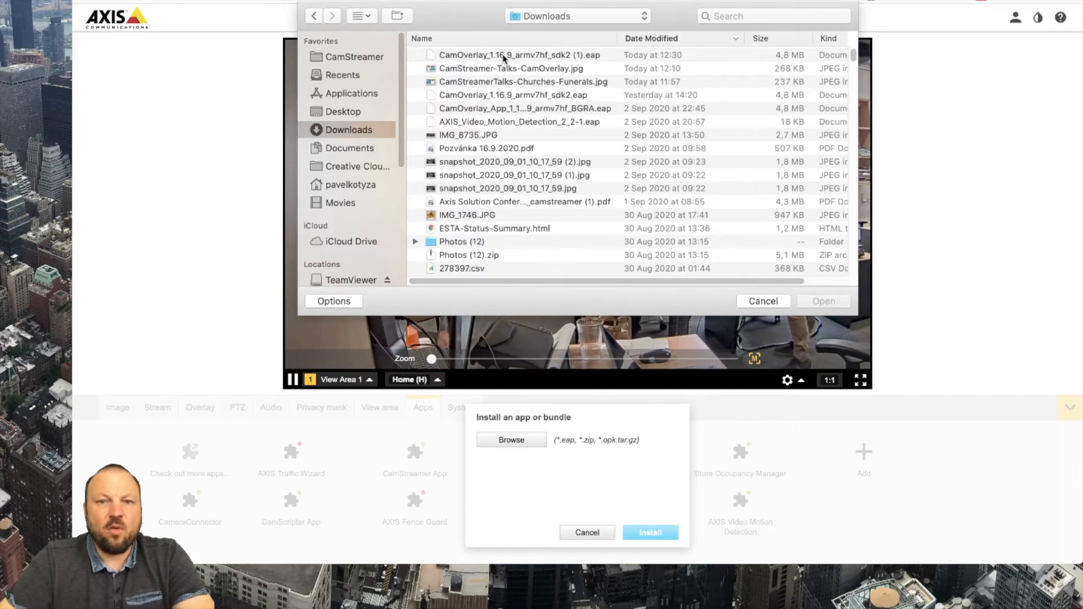
click(521, 55)
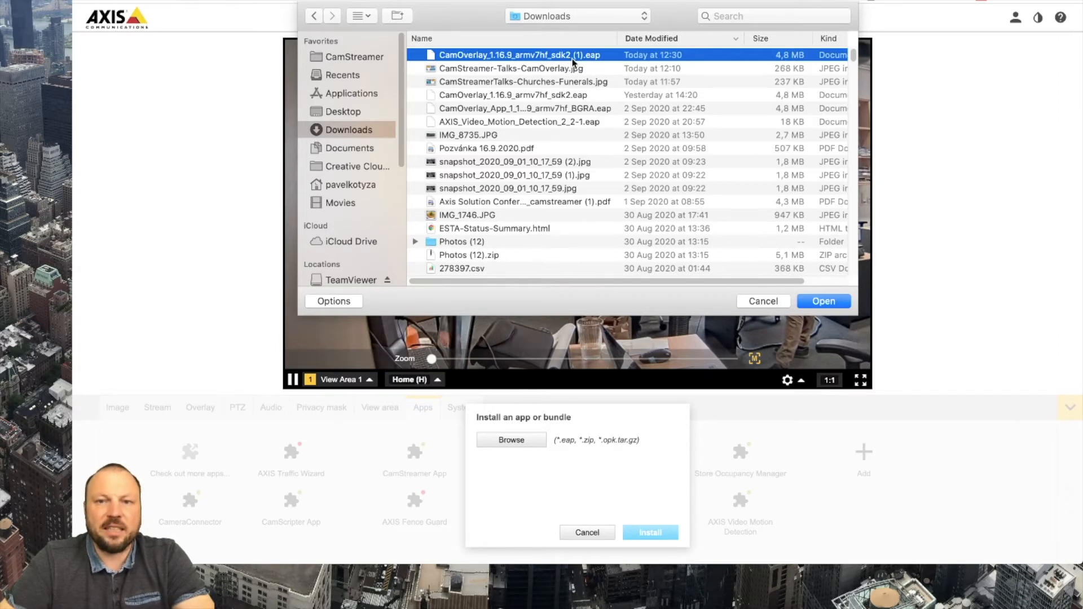
mouse_move(573, 62)
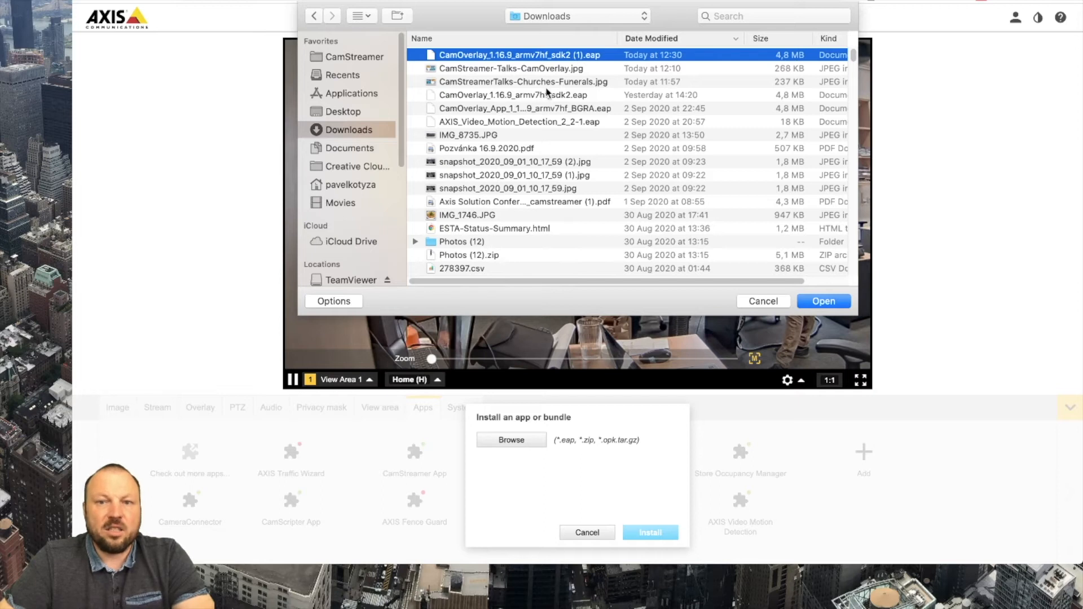
click(514, 94)
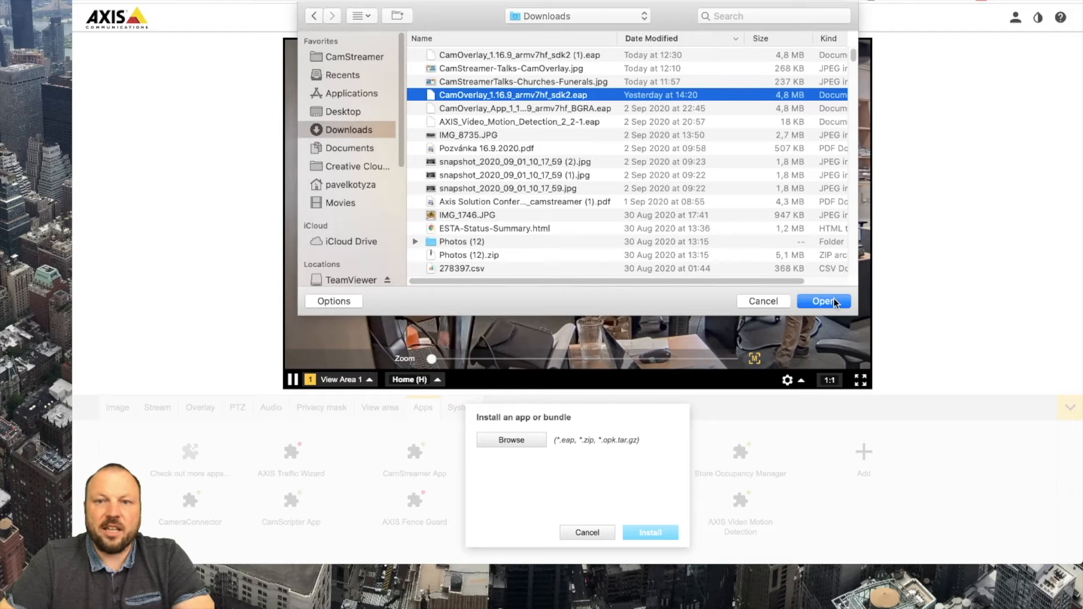
click(822, 300)
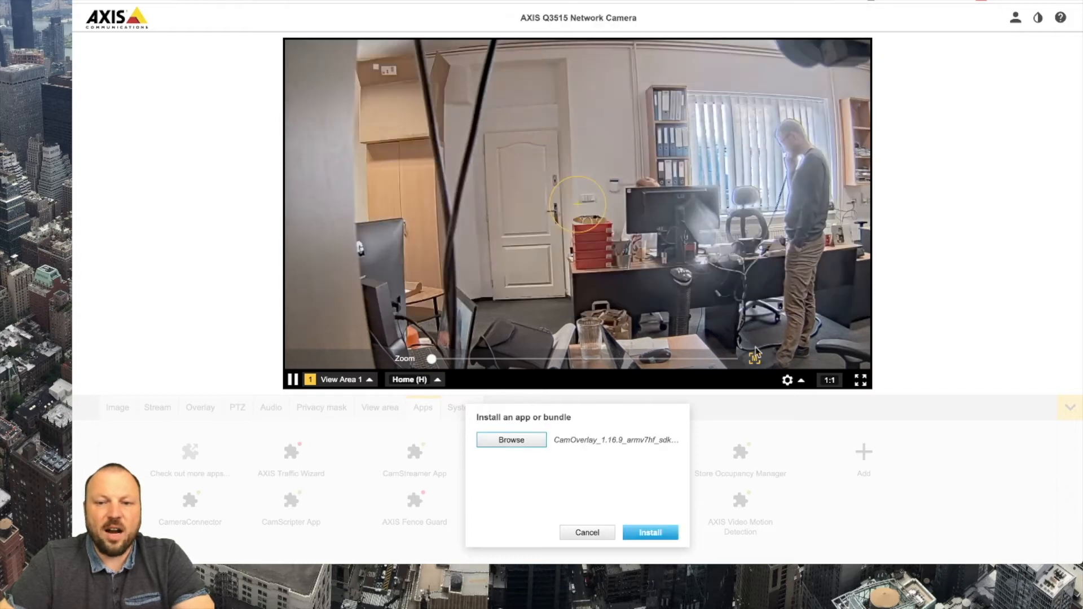
click(649, 532)
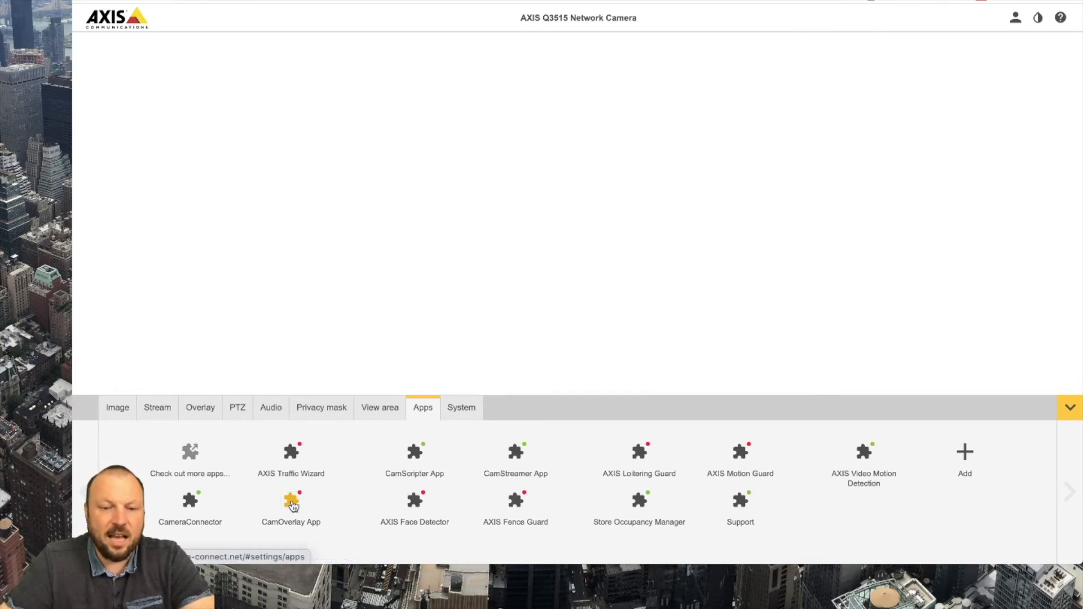
- Switch on CamOverlay App's Start toggle and open the app's interface
click(291, 504)
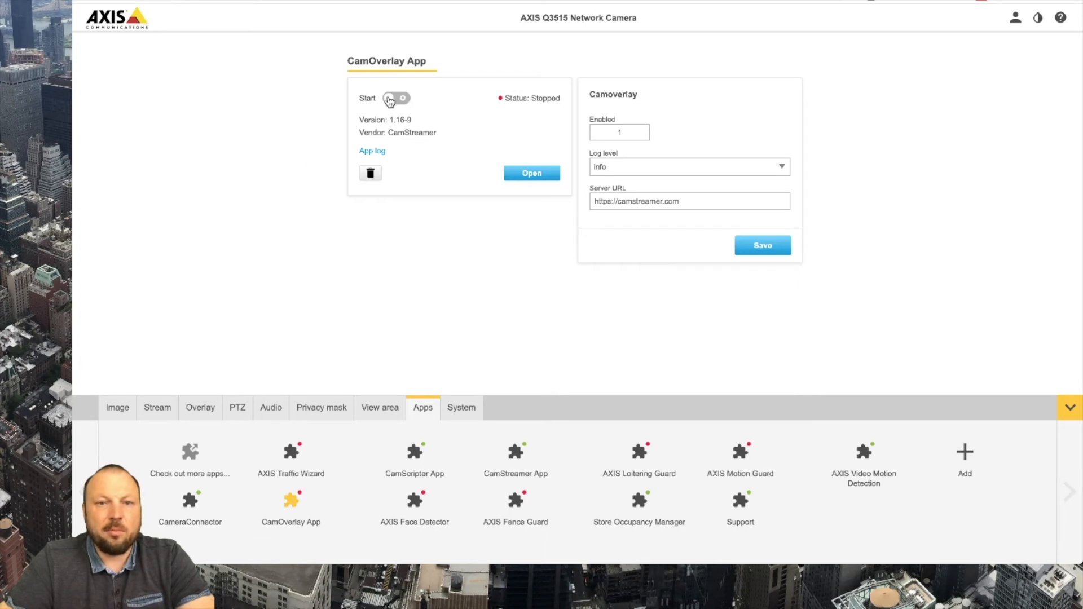
click(396, 97)
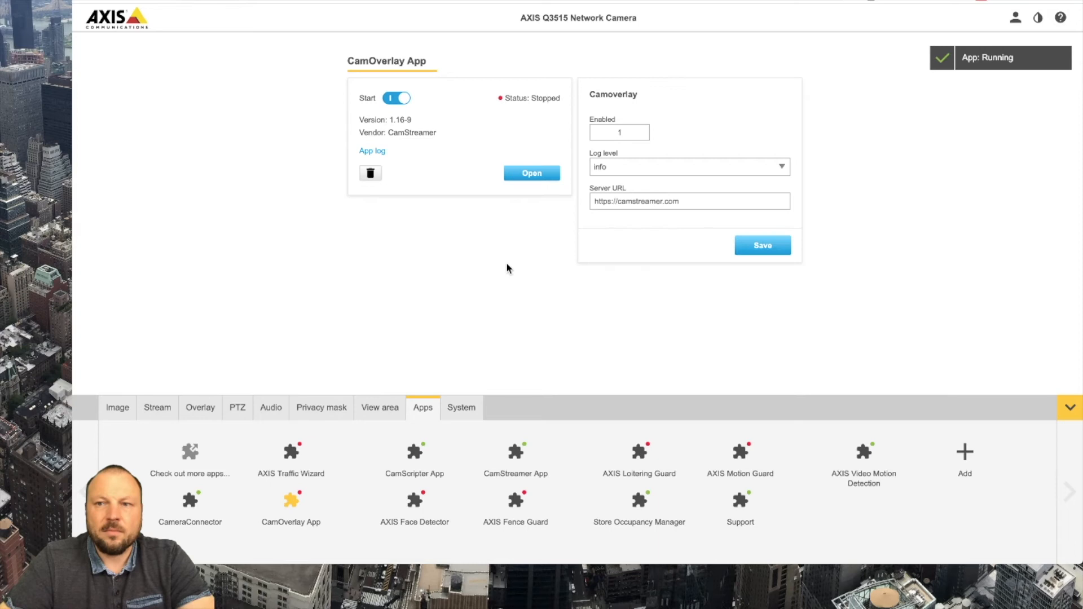
click(531, 173)
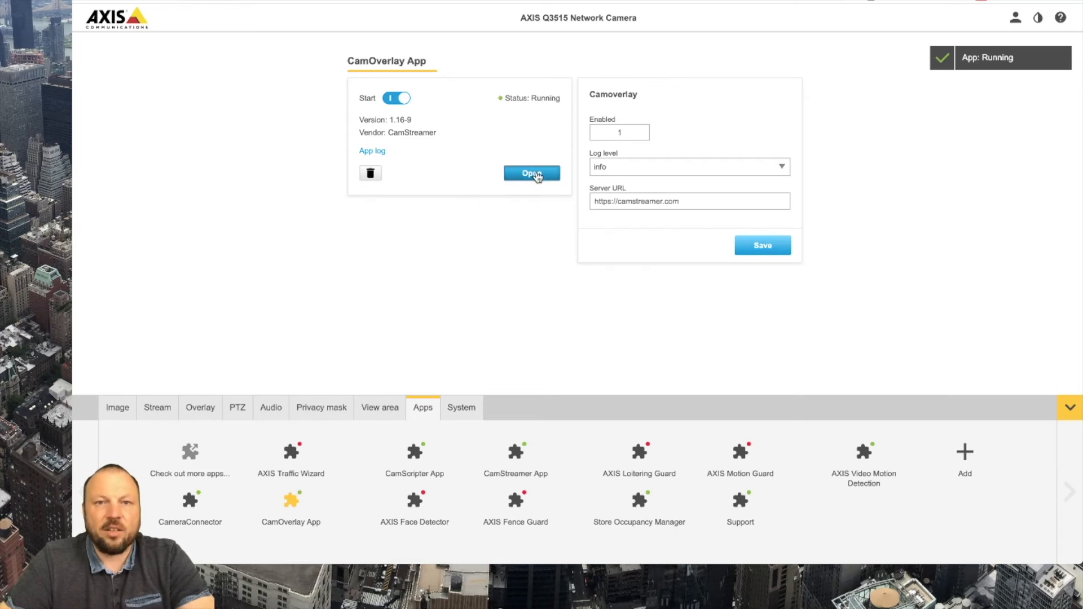
click(531, 172)
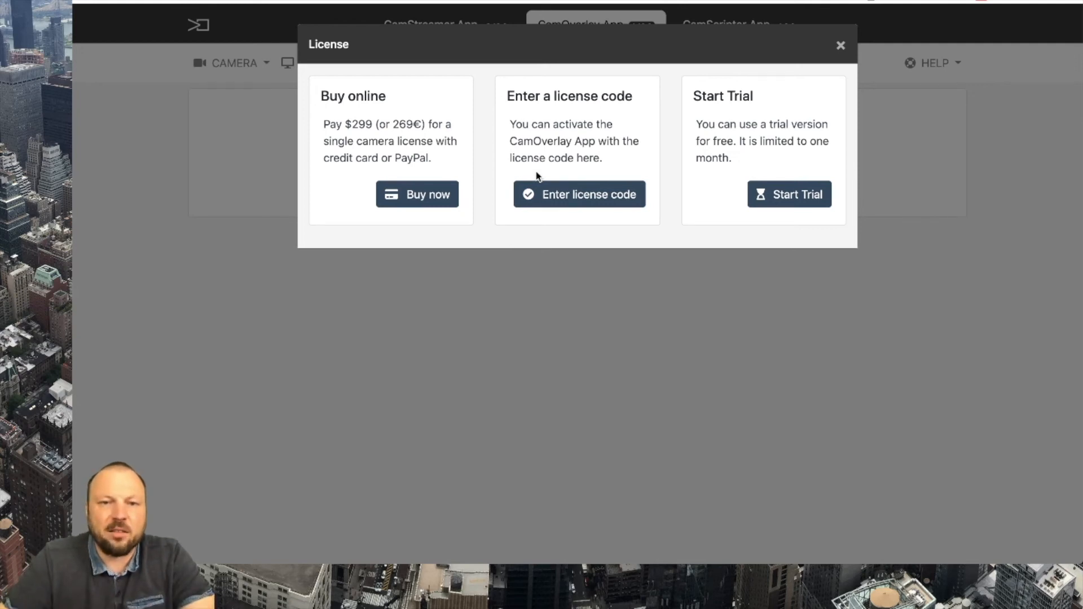
mouse_move(776, 100)
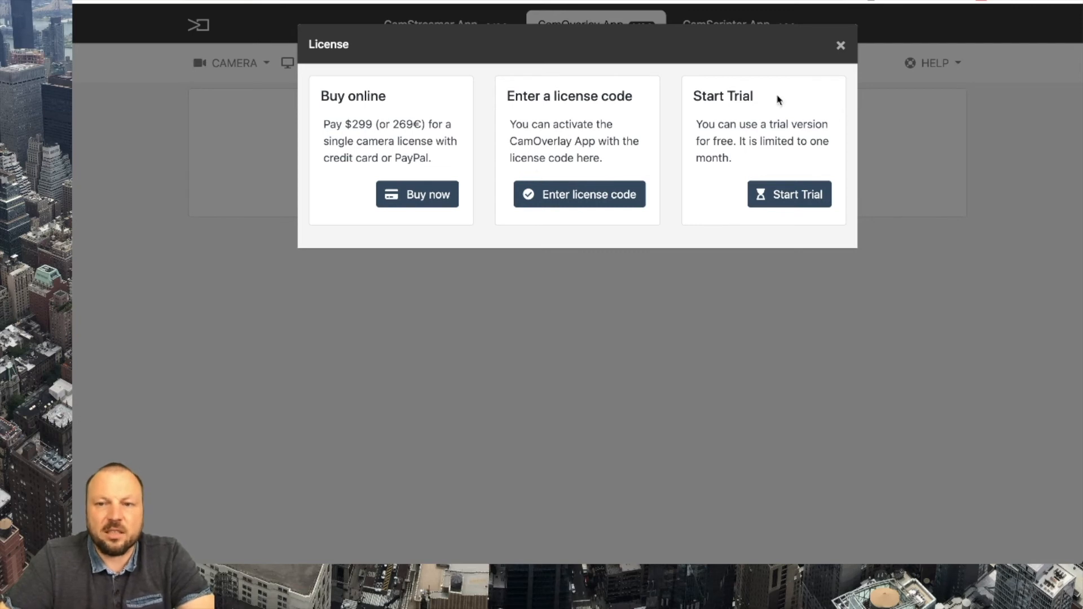
click(788, 194)
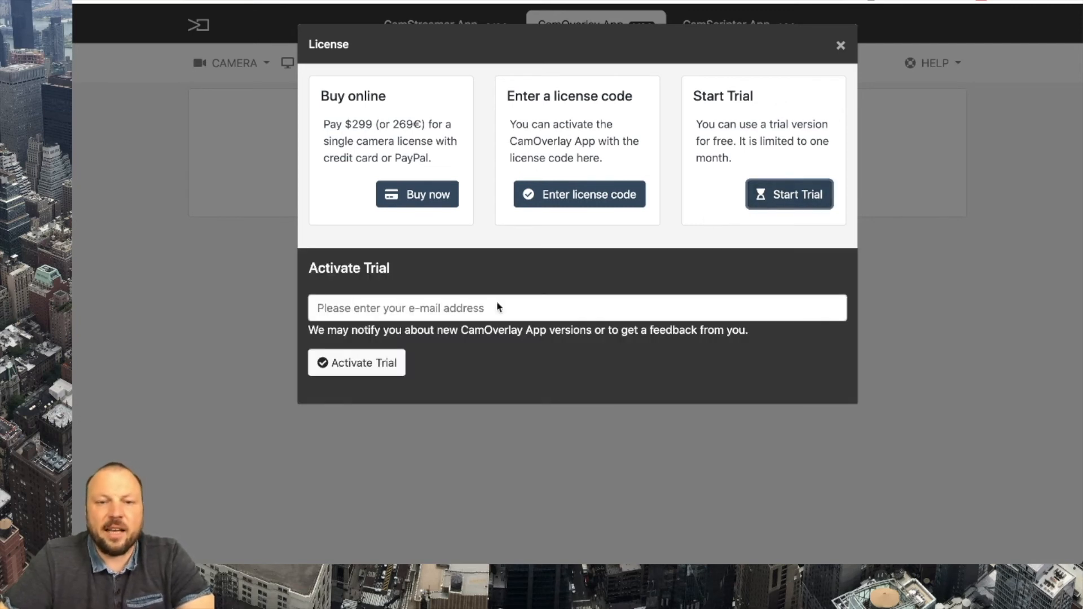
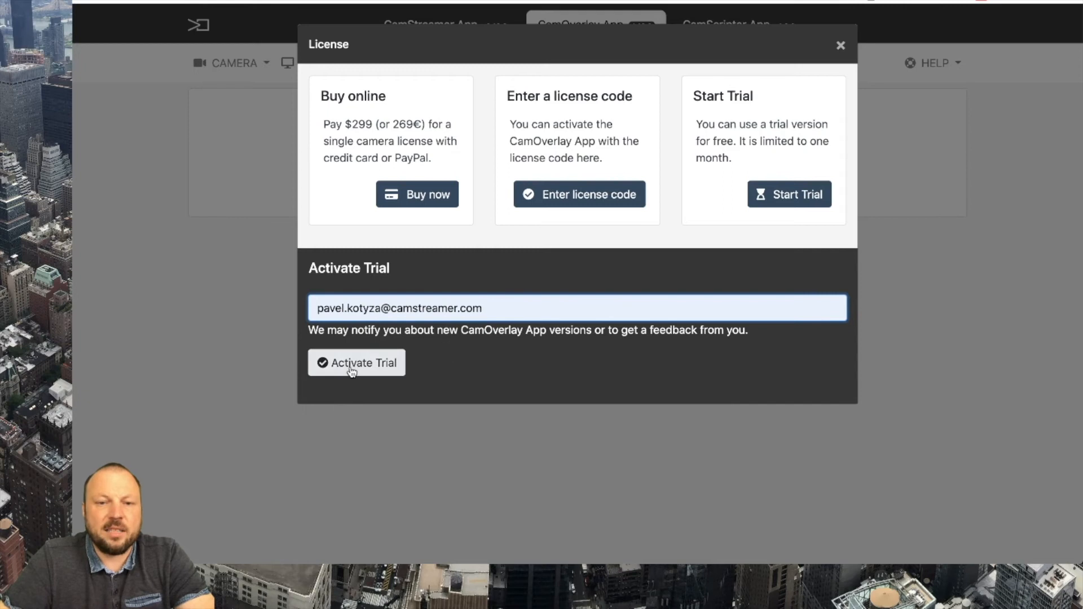
click(357, 362)
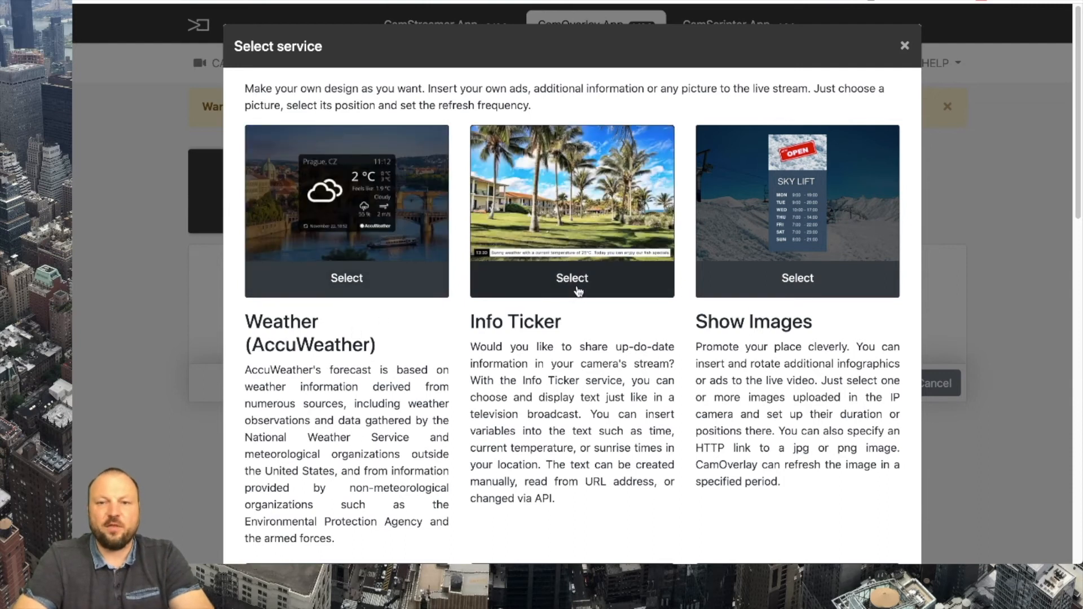
- Scroll the Select service list down to PTZ Compass, Custom Graphics, Picture In Picture and Scoreboard
scroll(down, 3)
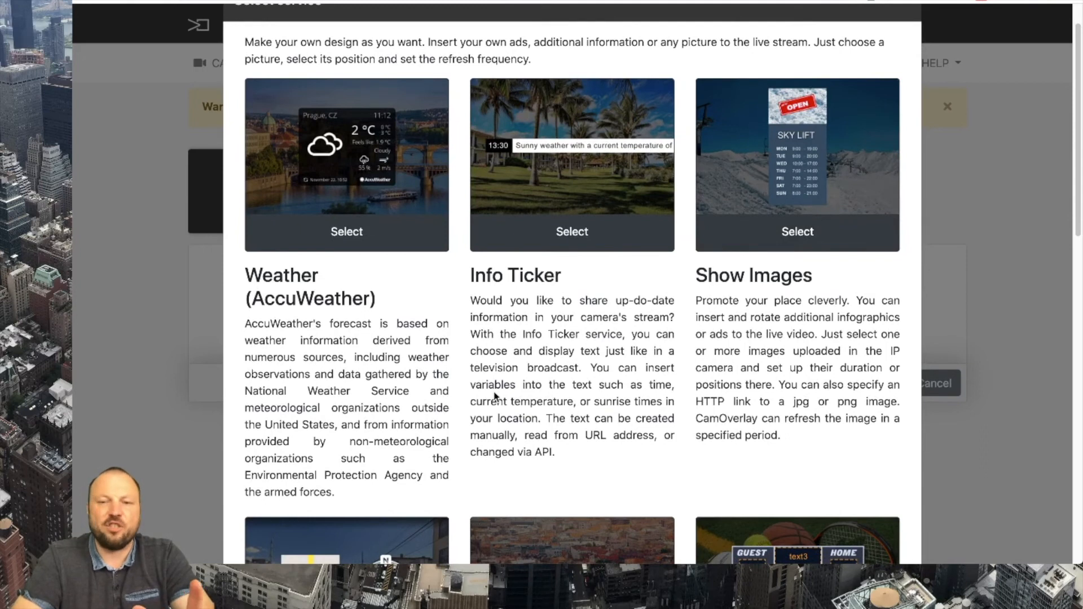
scroll(down, 3)
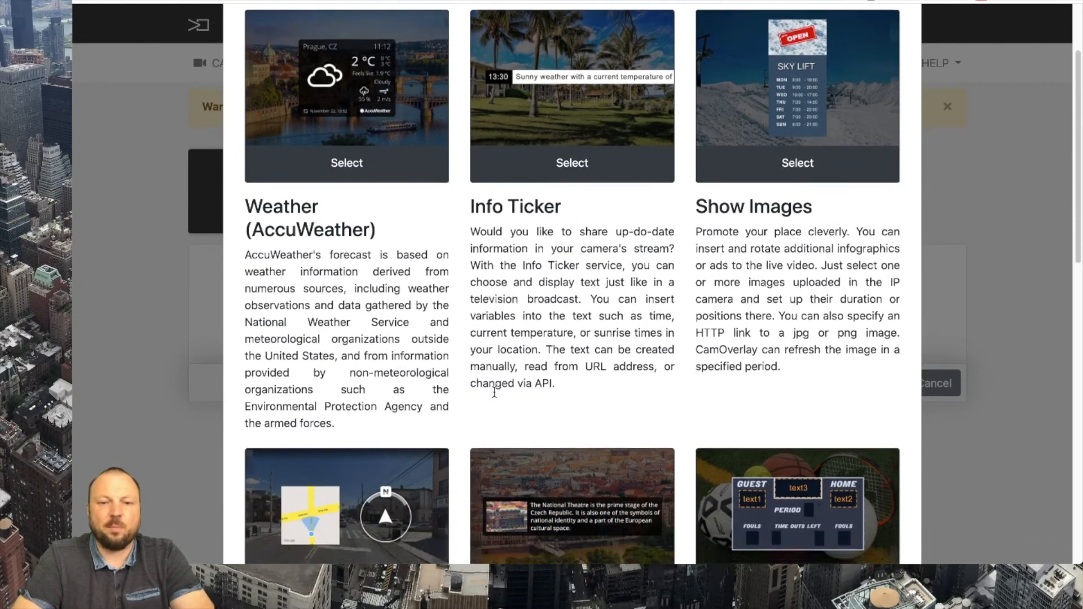
scroll(down, 3)
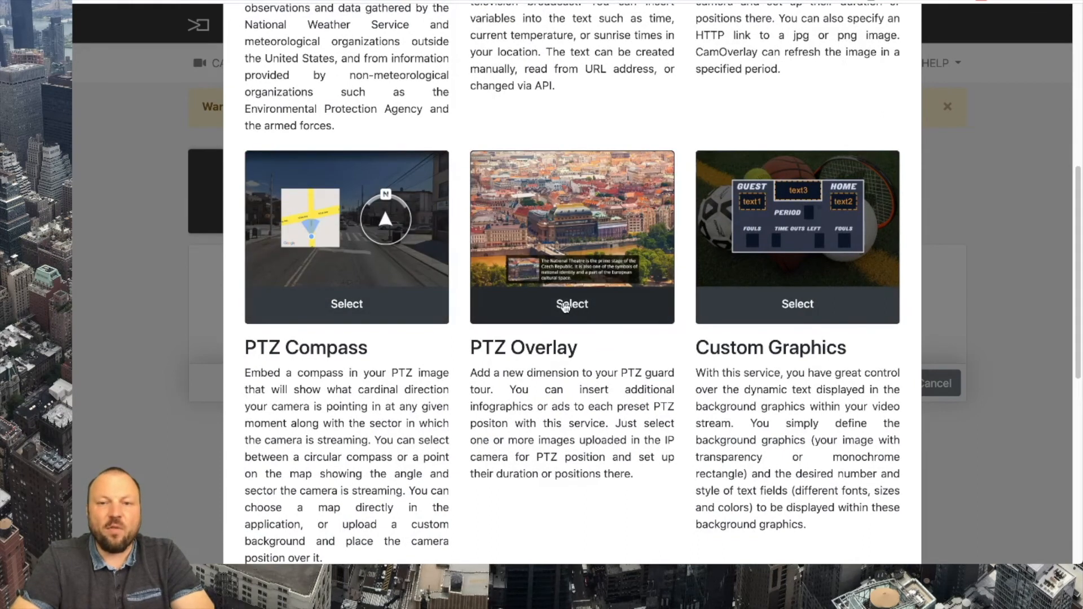
mouse_move(562, 221)
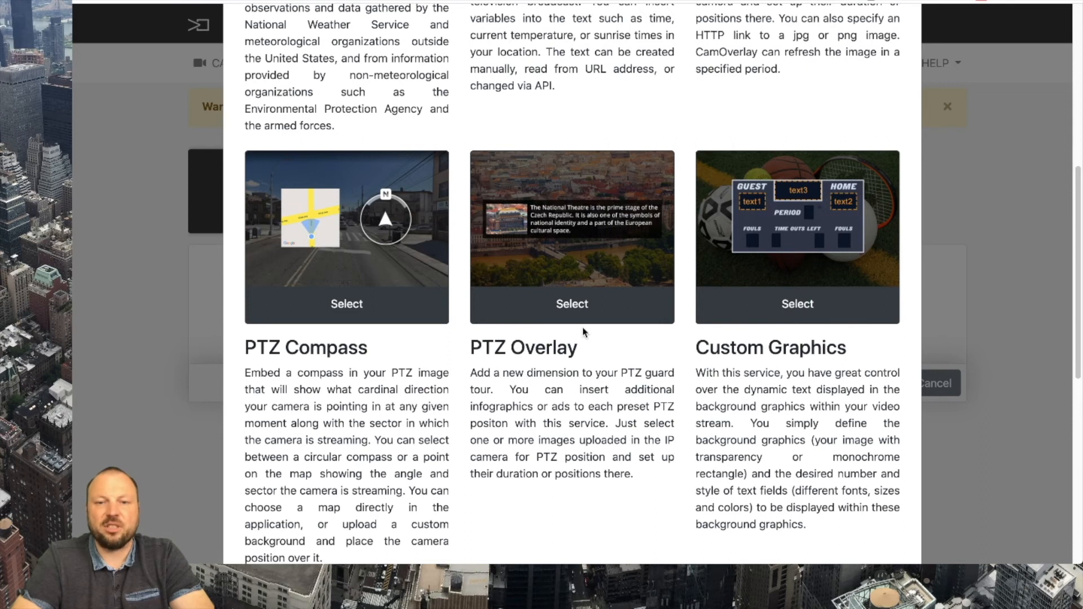
scroll(down, 3)
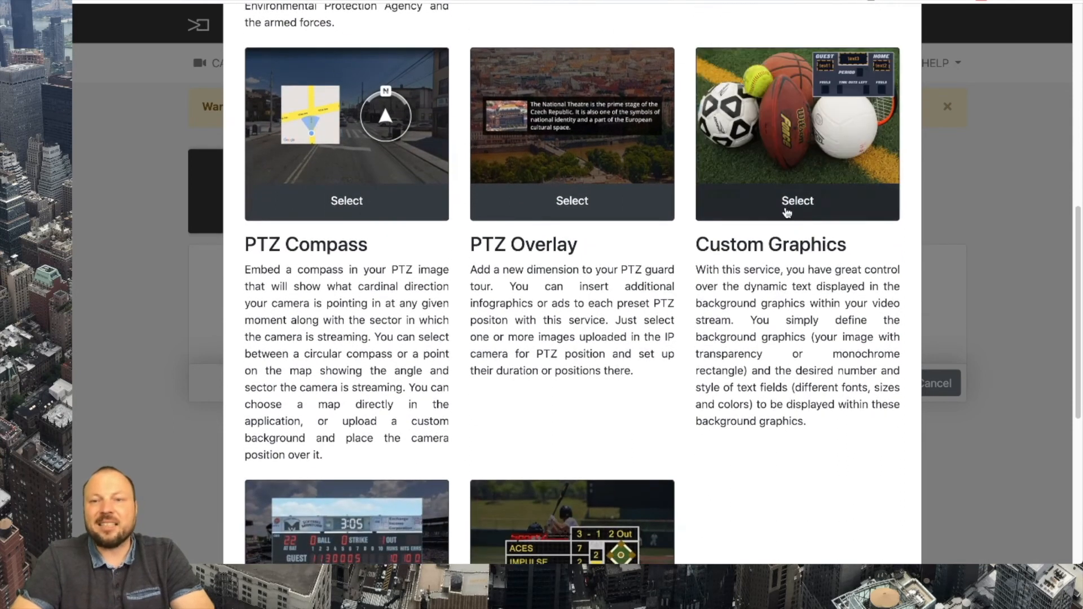
mouse_move(781, 216)
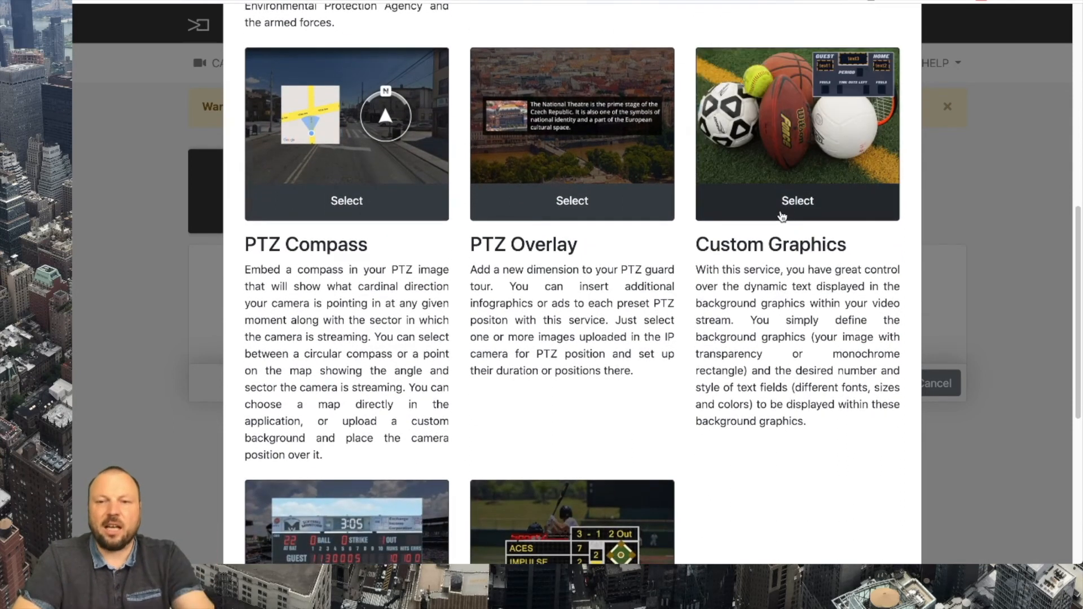
scroll(down, 3)
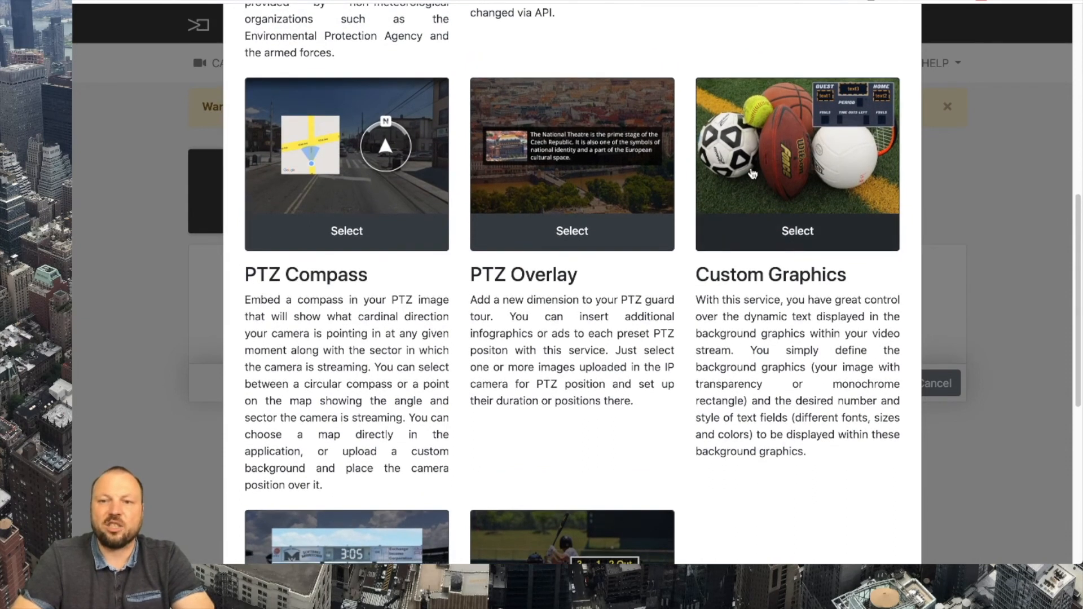
mouse_move(781, 238)
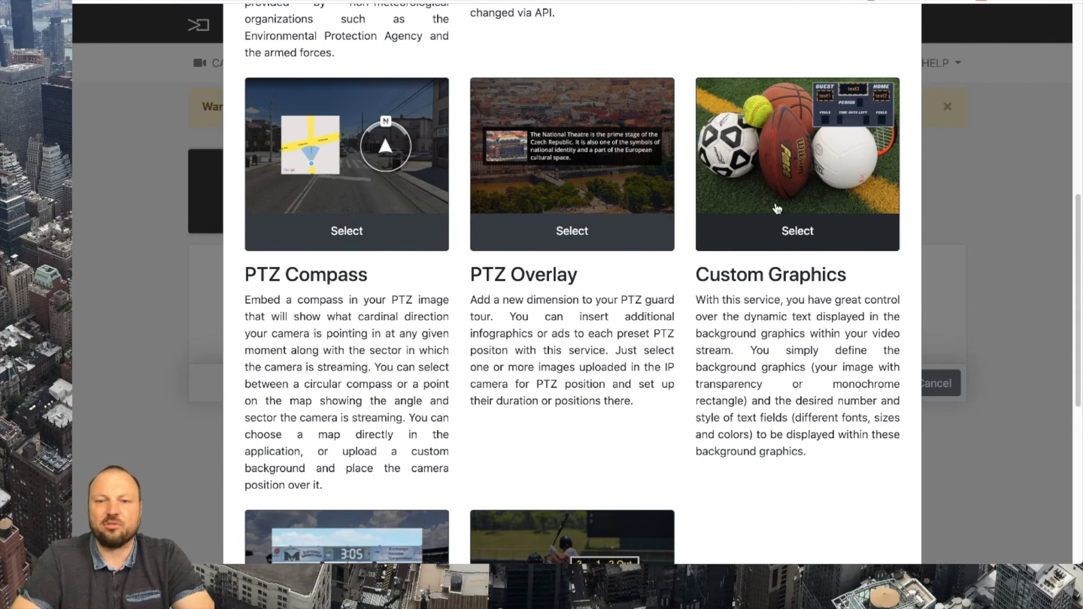
mouse_move(803, 145)
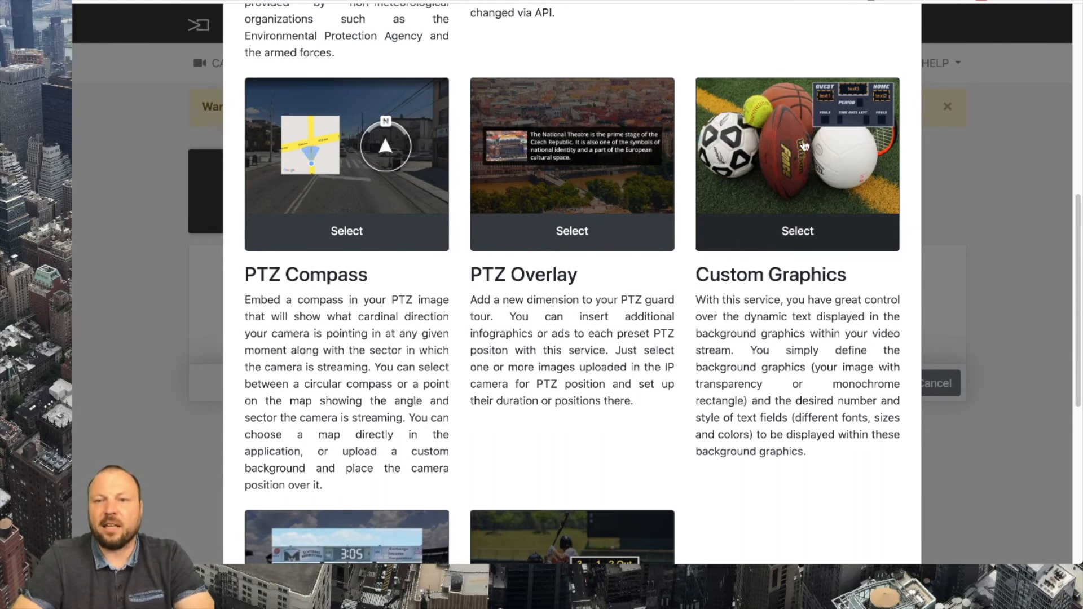
scroll(down, 3)
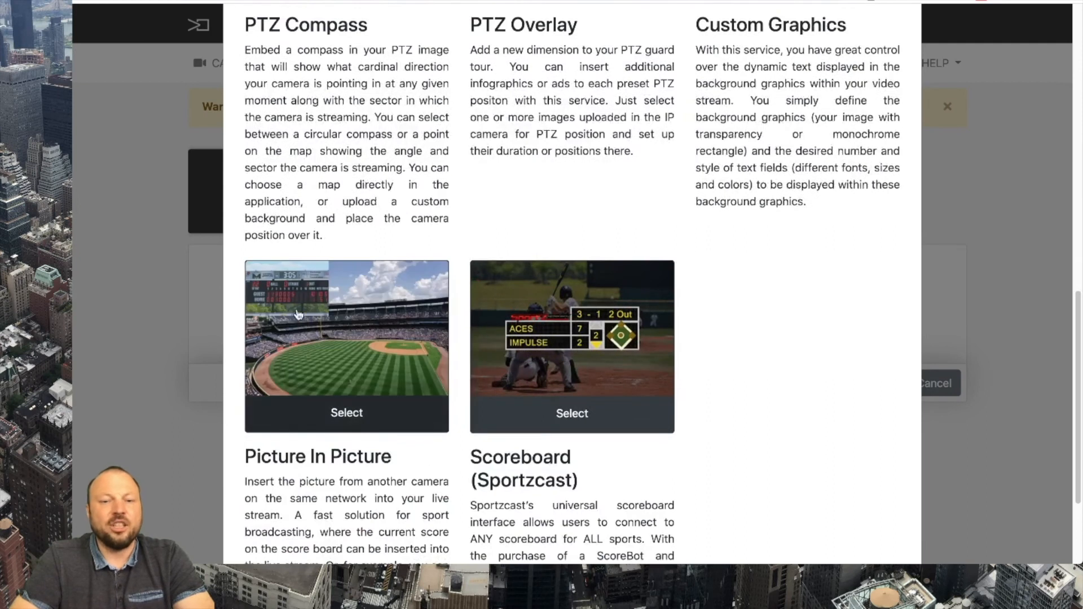
scroll(down, 3)
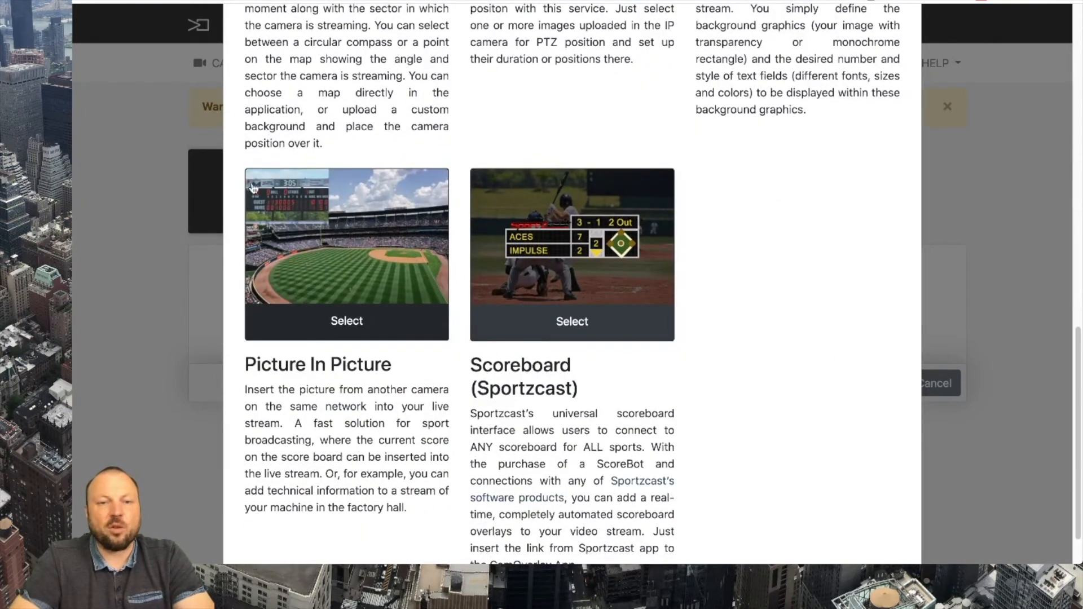